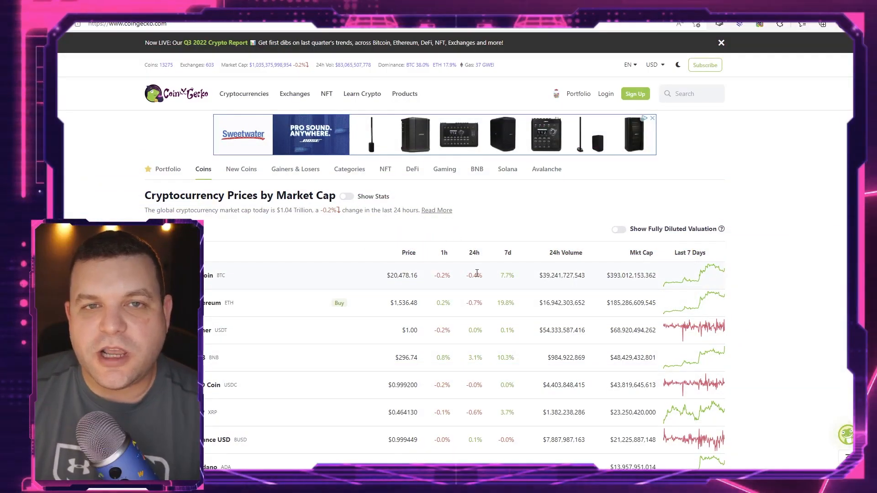
# Scroll the chart view to stretch the Fibonacci extension's base level down toward 0.12
pyautogui.scroll(-3)
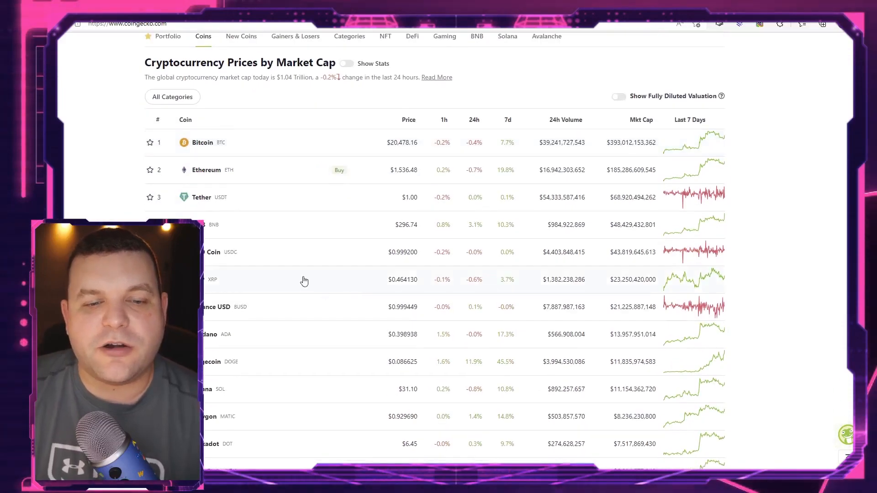
pyautogui.scroll(-3)
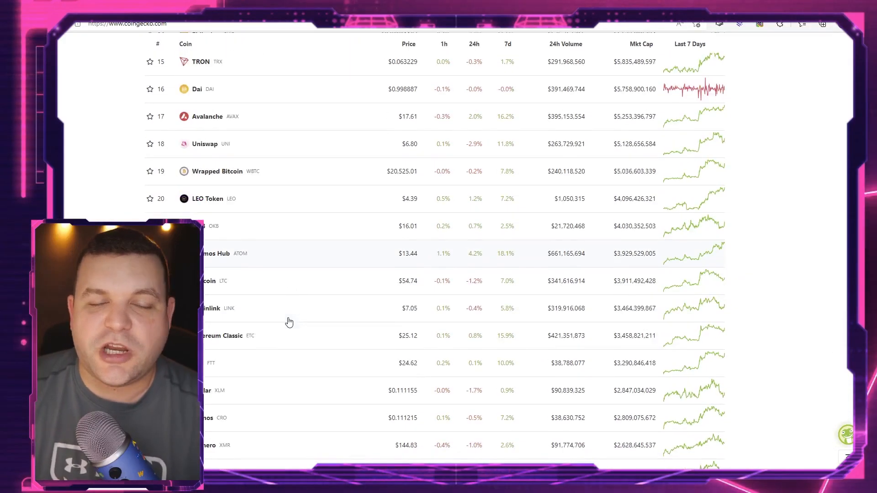
pyautogui.scroll(-3)
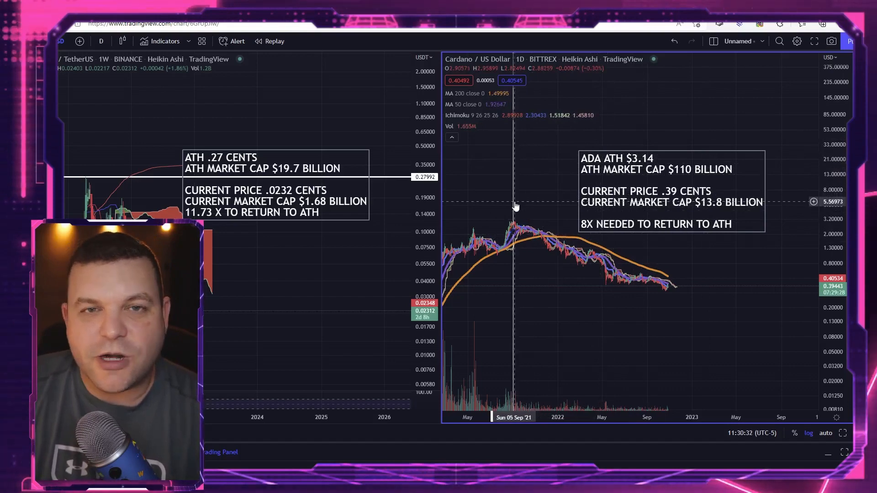
pyautogui.moveTo(582, 214)
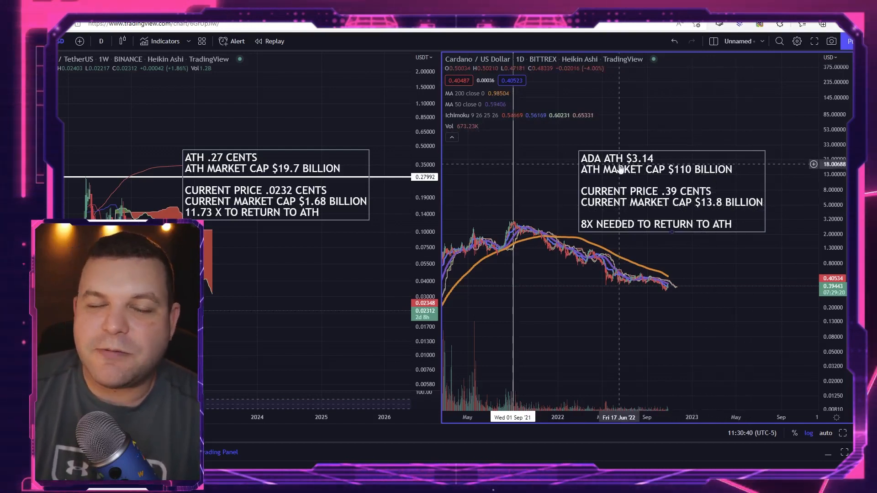
pyautogui.moveTo(722, 159)
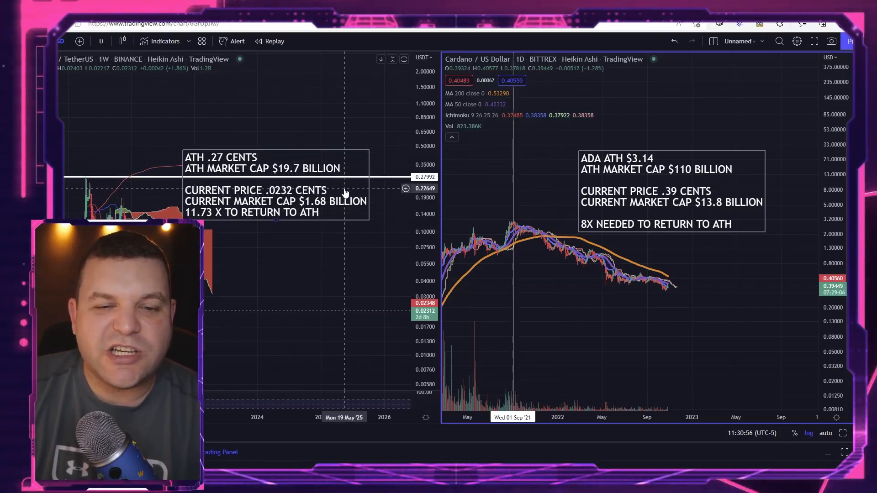
pyautogui.moveTo(347, 191)
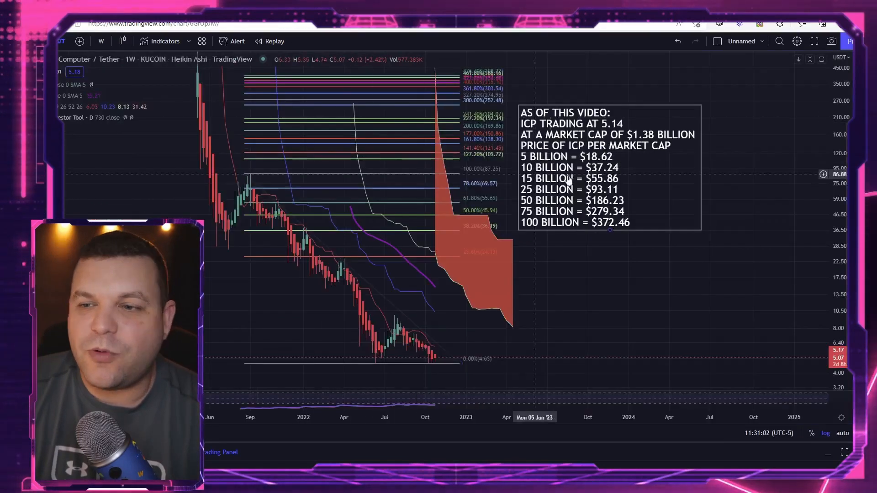
pyautogui.moveTo(567, 140)
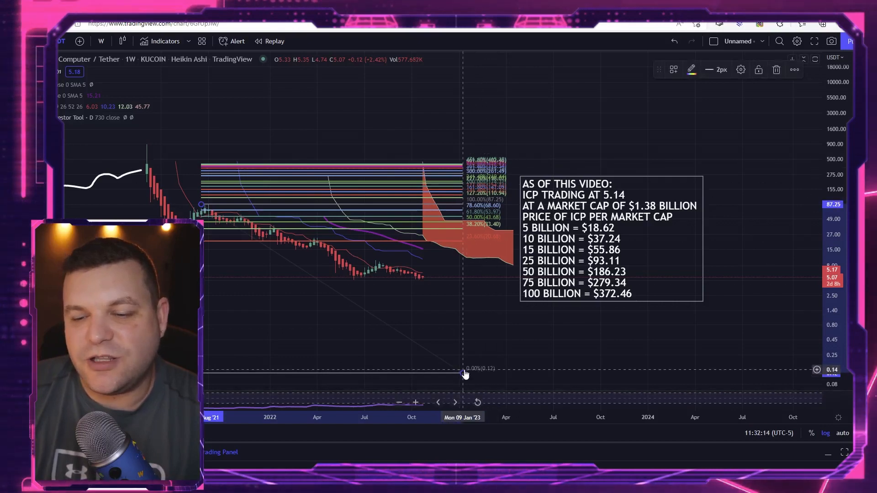
# Anchor the Fib extension's 0% level on the recent candle low at 4.59
pyautogui.moveTo(464, 374); pyautogui.dragTo(430, 275)
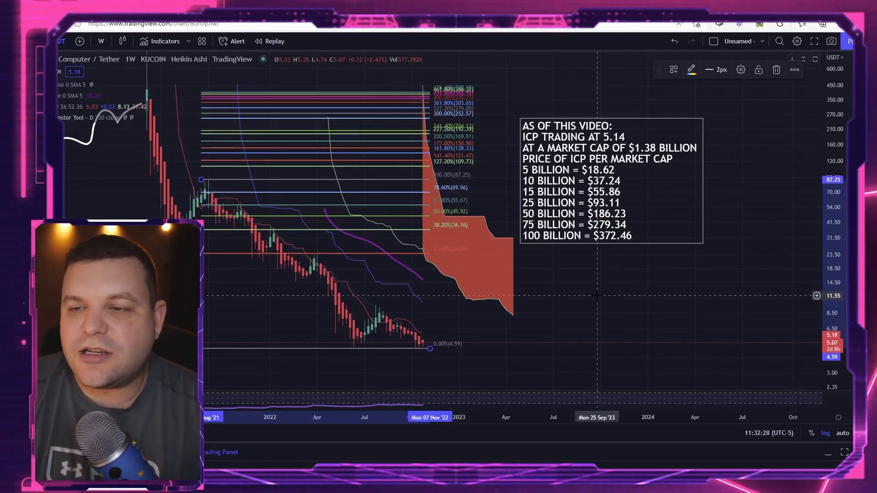
pyautogui.moveTo(614, 128)
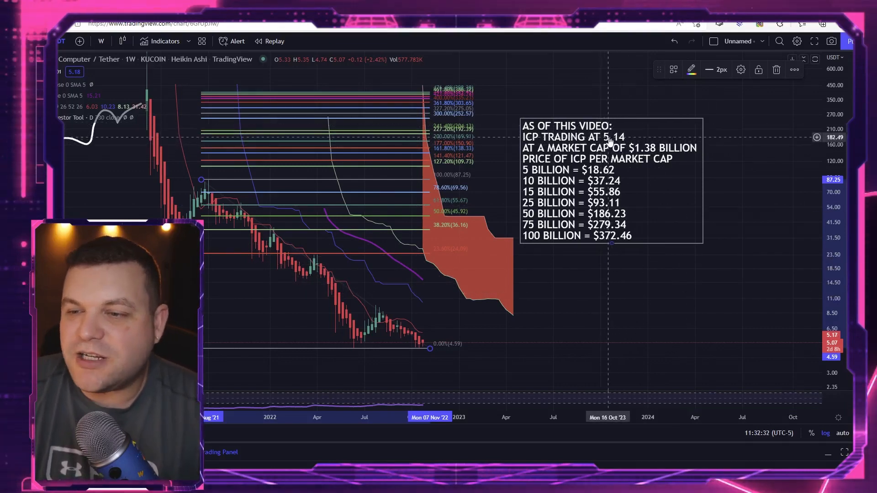
pyautogui.moveTo(625, 129)
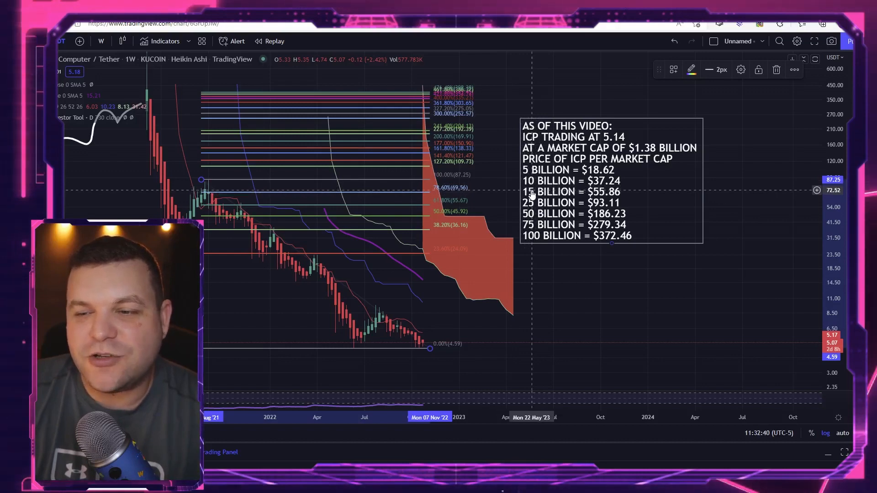
pyautogui.moveTo(607, 192)
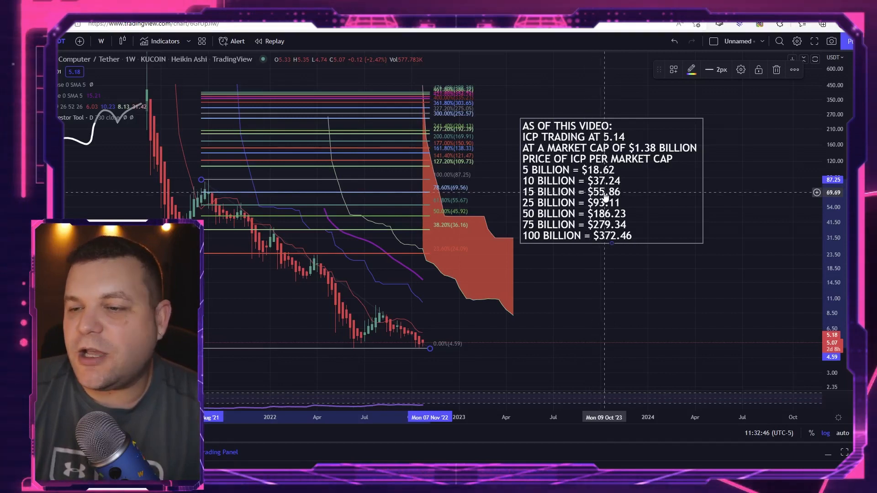
pyautogui.moveTo(559, 207)
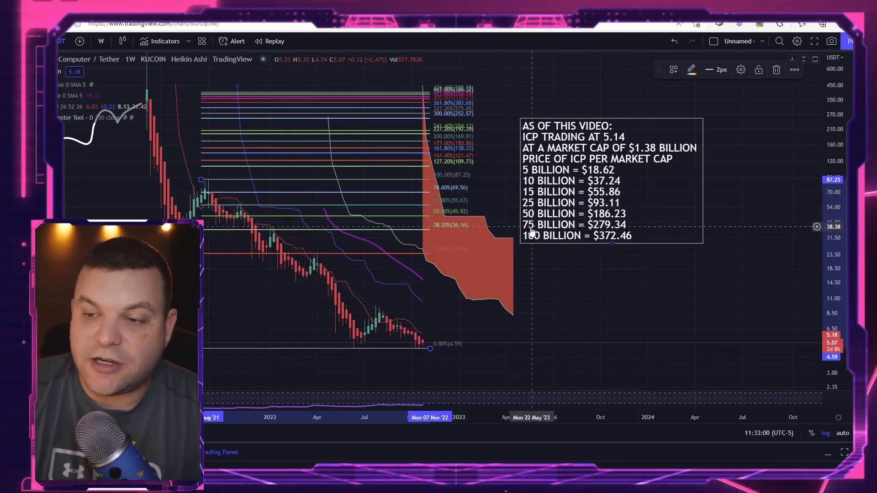
pyautogui.moveTo(584, 242)
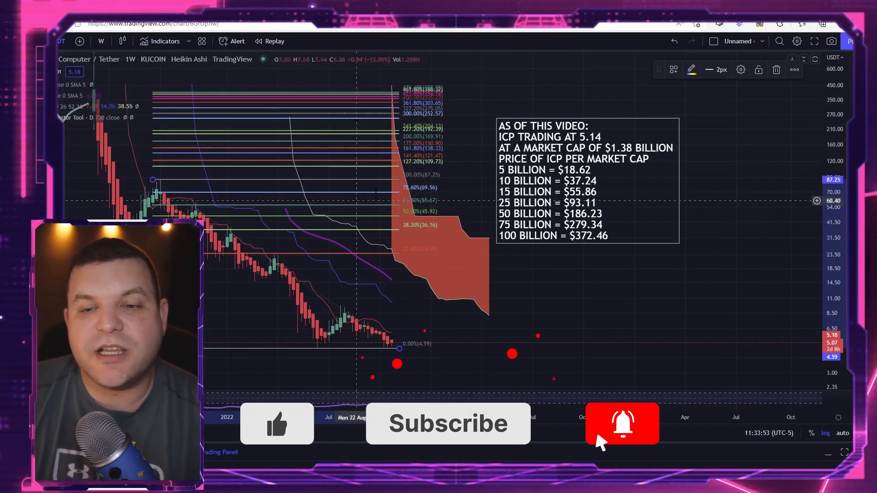
pyautogui.click(622, 423)
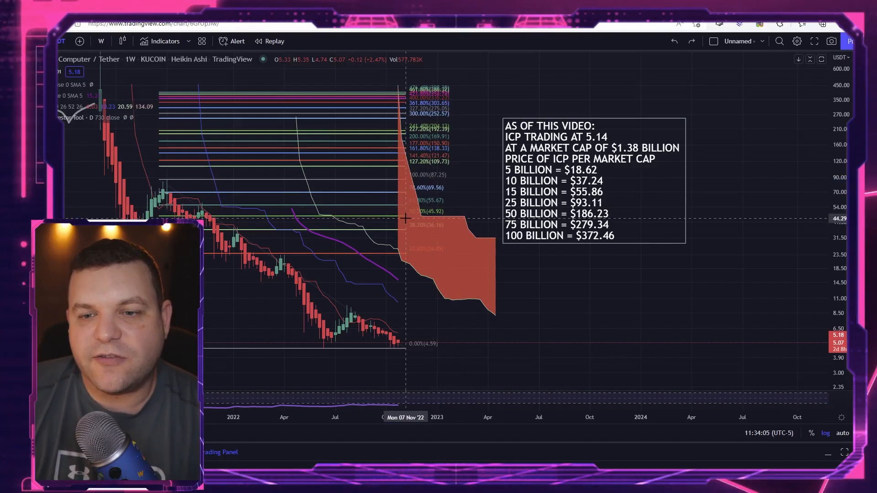
pyautogui.moveTo(408, 205)
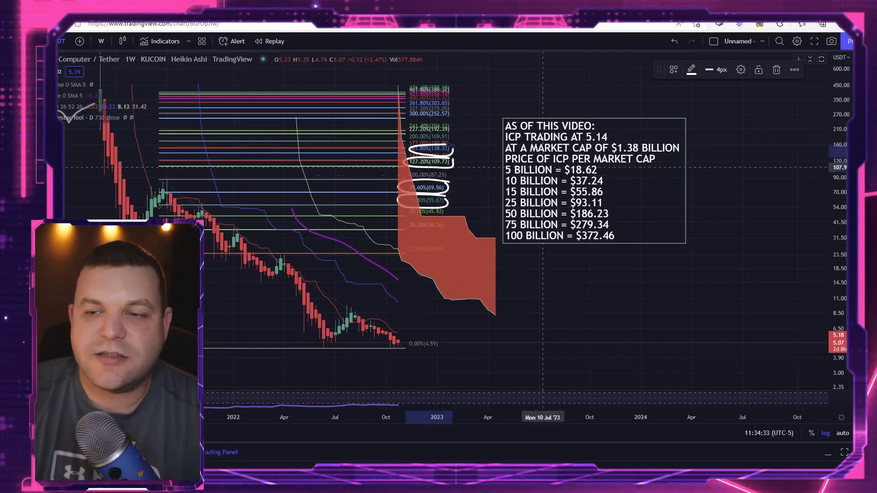
pyautogui.moveTo(582, 210)
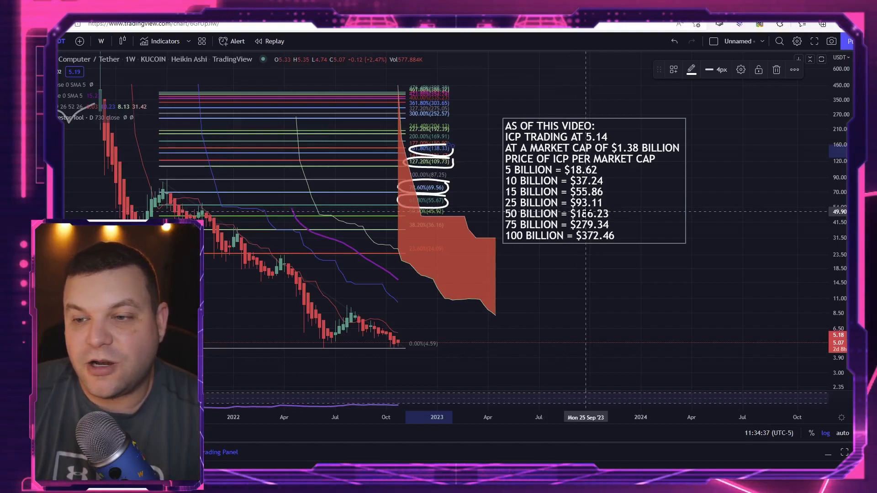
pyautogui.moveTo(585, 207)
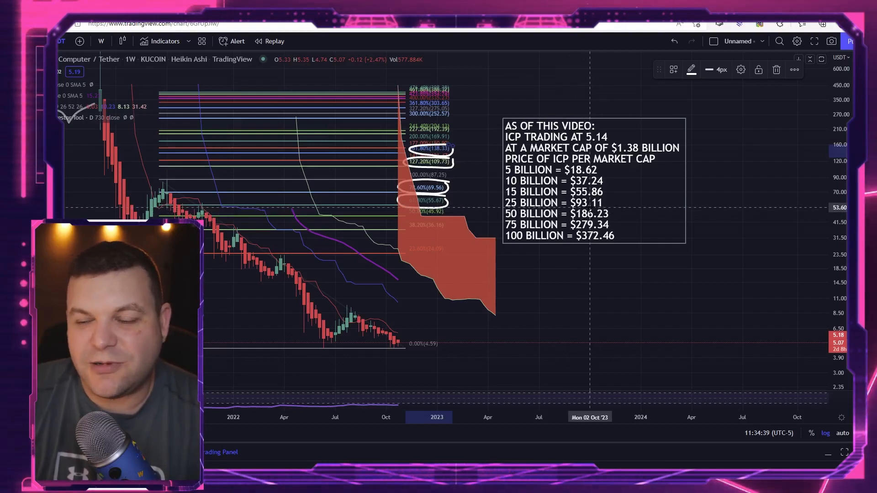